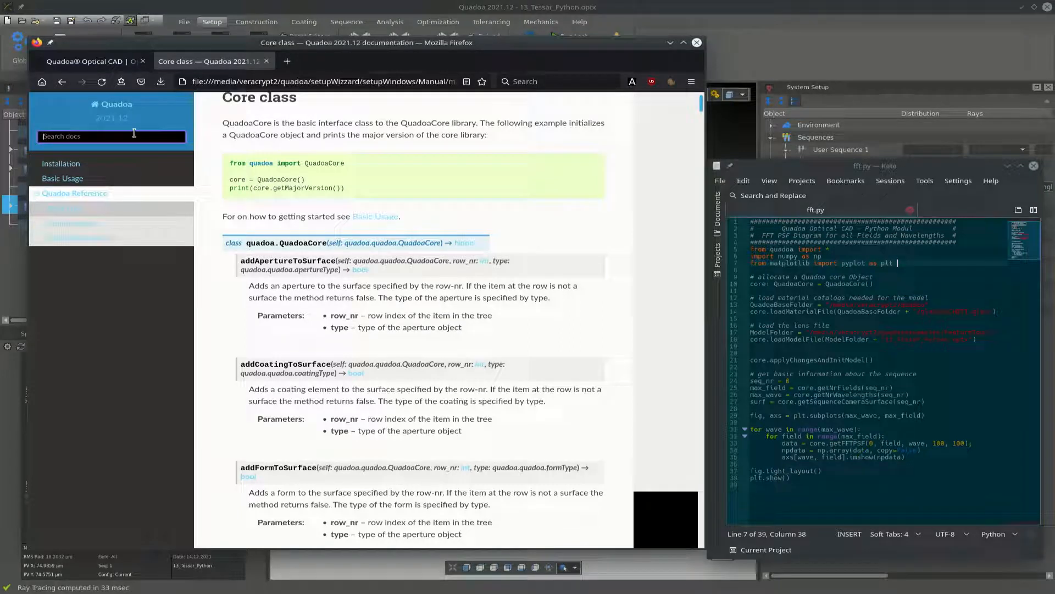
Search the documentation for FFT and view the getFFTMTF method.
type("FFT")
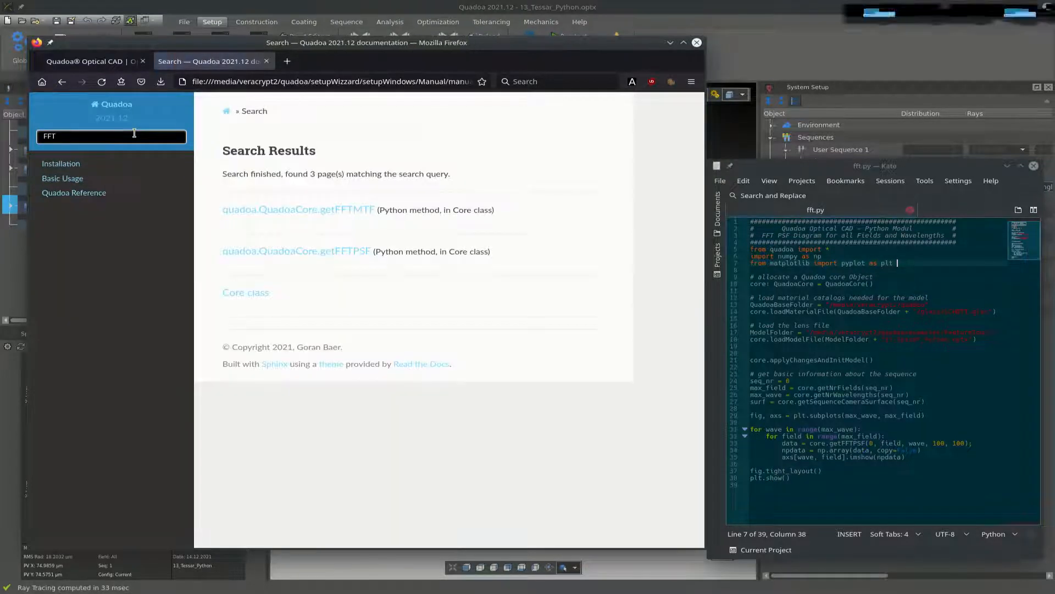
mouse_move(340, 210)
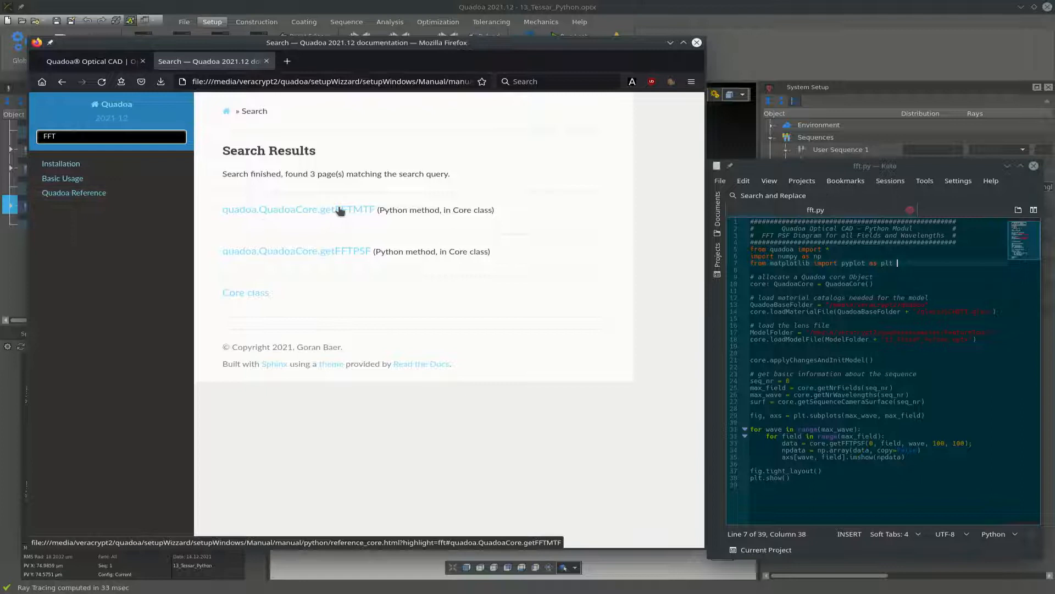
left_click(296, 210)
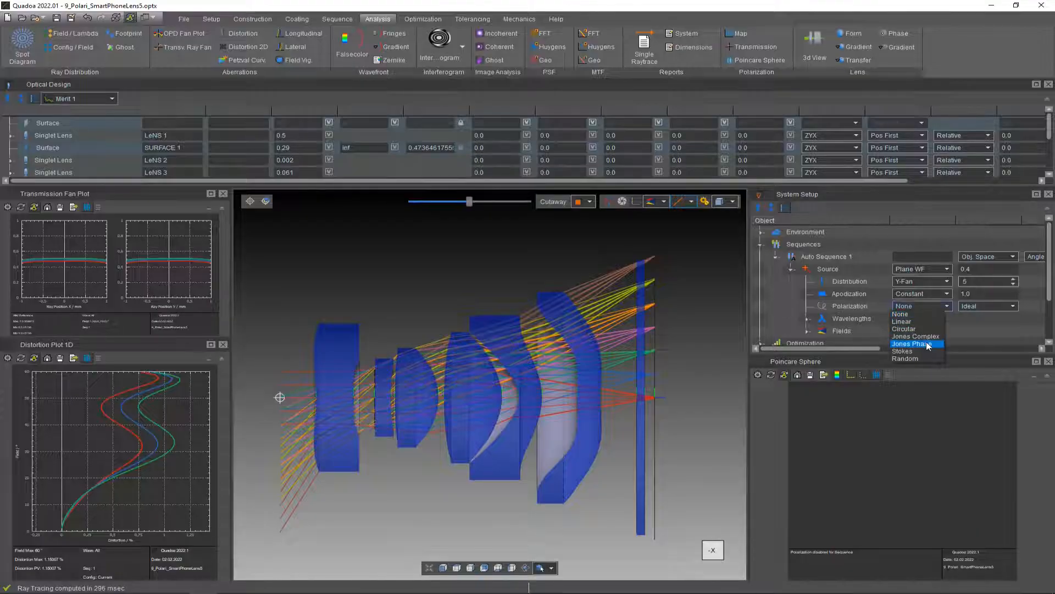
Set source polarization to Jones Phase and open a Polarization Map analysis.
left_click(912, 343)
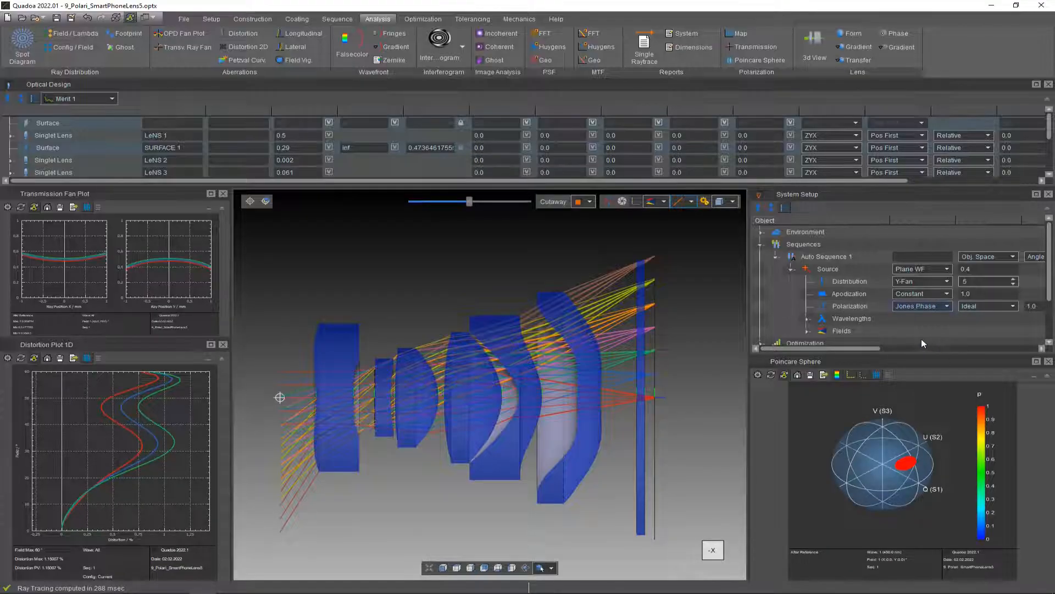
left_click(738, 33)
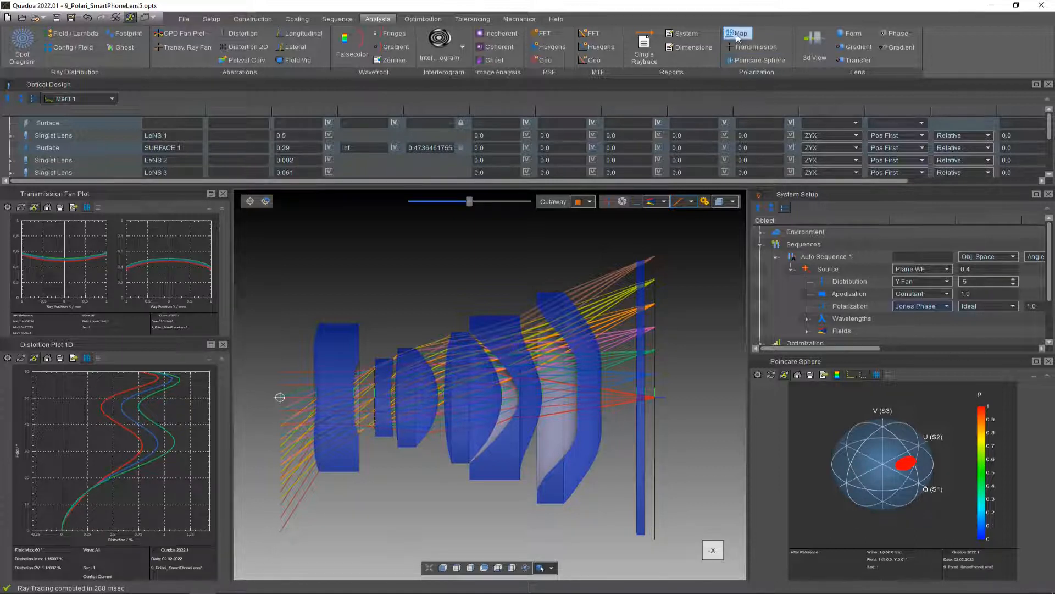
left_click(738, 33)
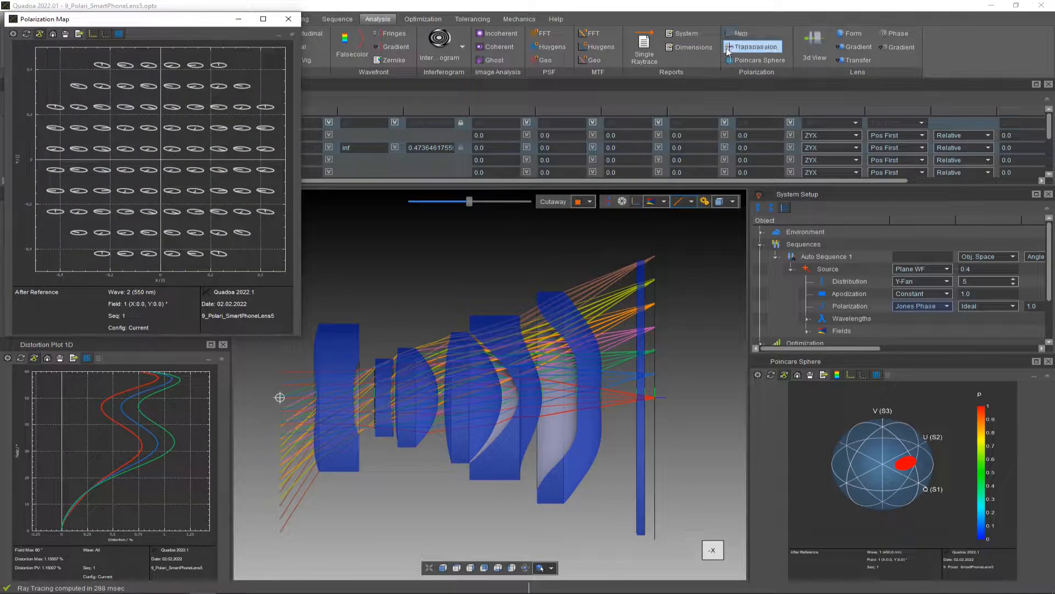